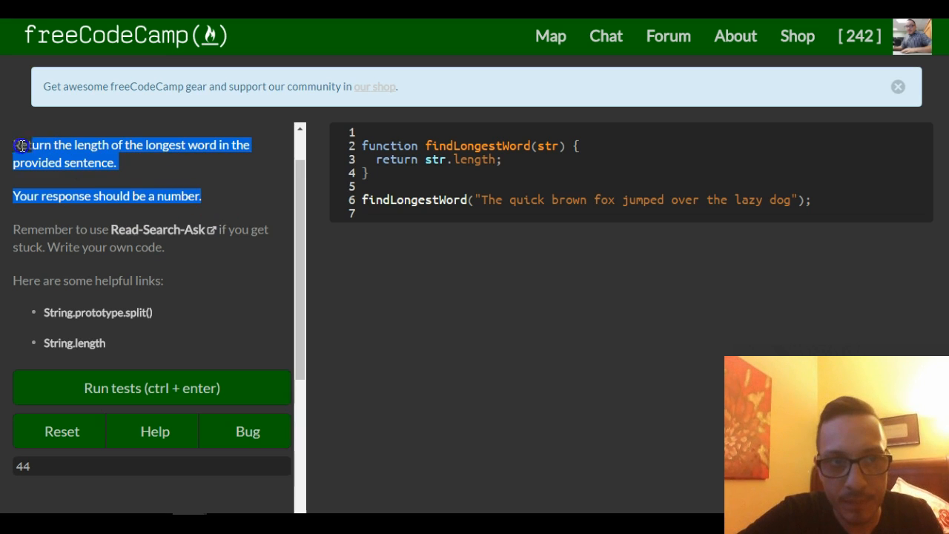
Insert a blank line inside findLongestWord just above the return statement
{"action": "left_click", "coordinate": [95, 237]}
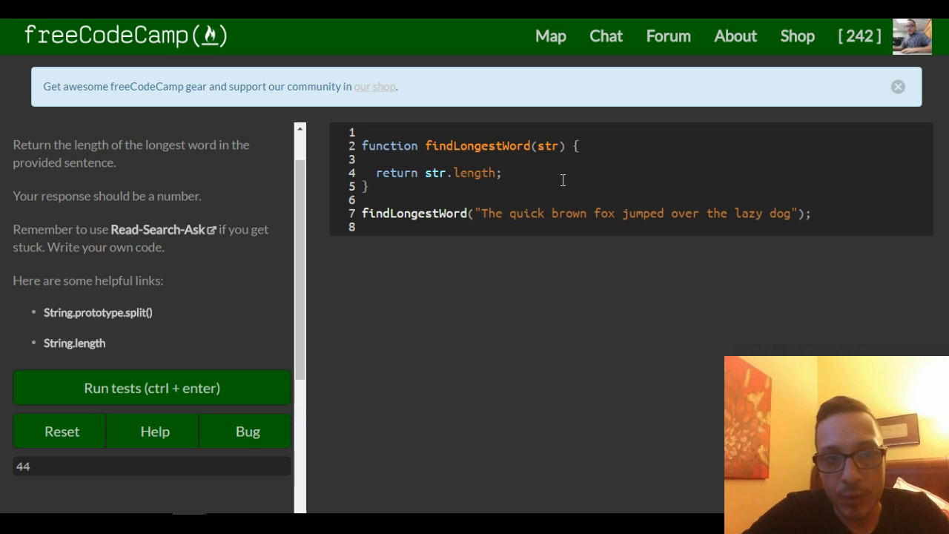
Declare var splitString = str.split(" ") and return splitString instead
{"action": "type", "text": "var"}
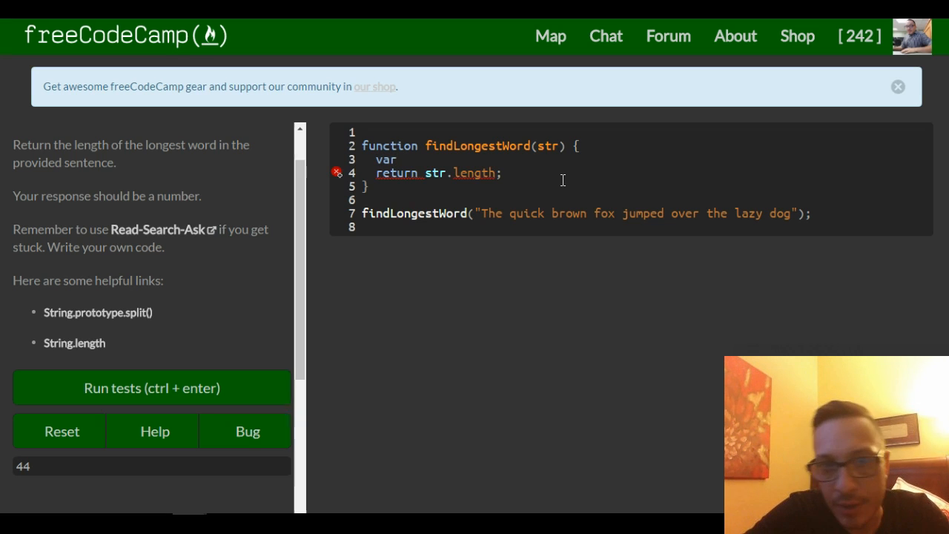
{"action": "type", "text": "splitString"}
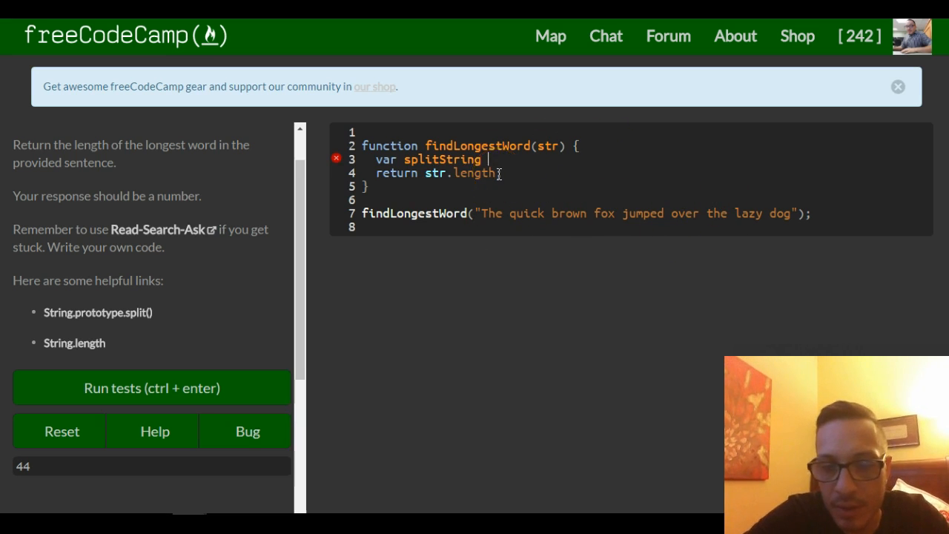
{"action": "type", "text": "="}
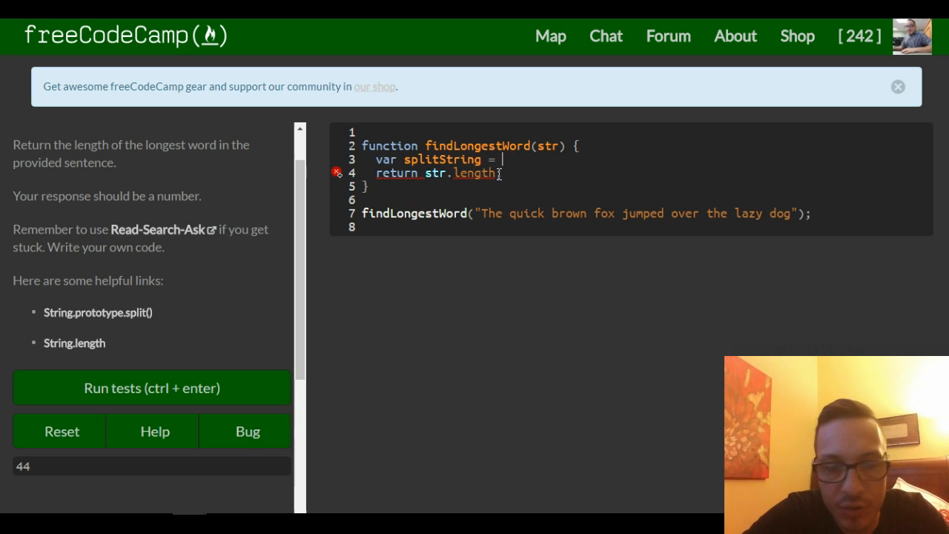
{"action": "type", "text": "str."}
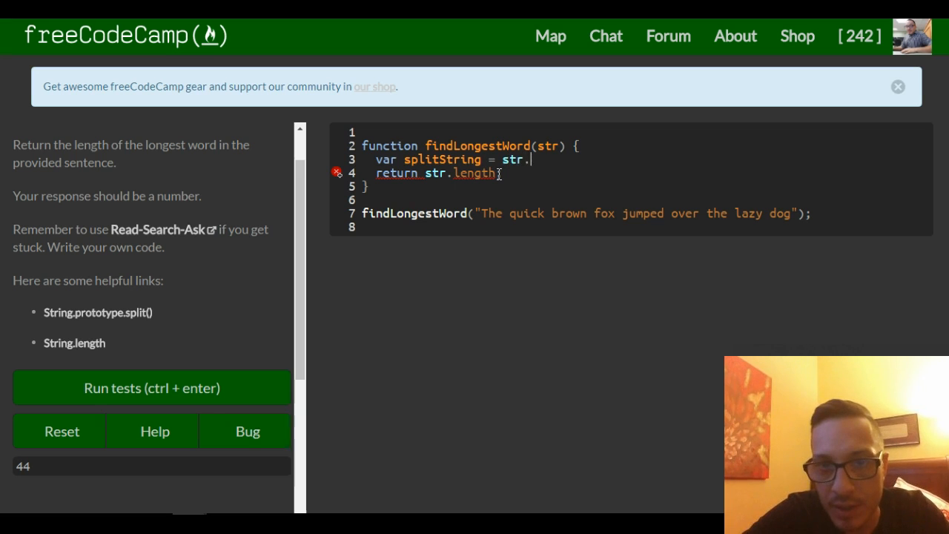
{"action": "type", "text": "spl"}
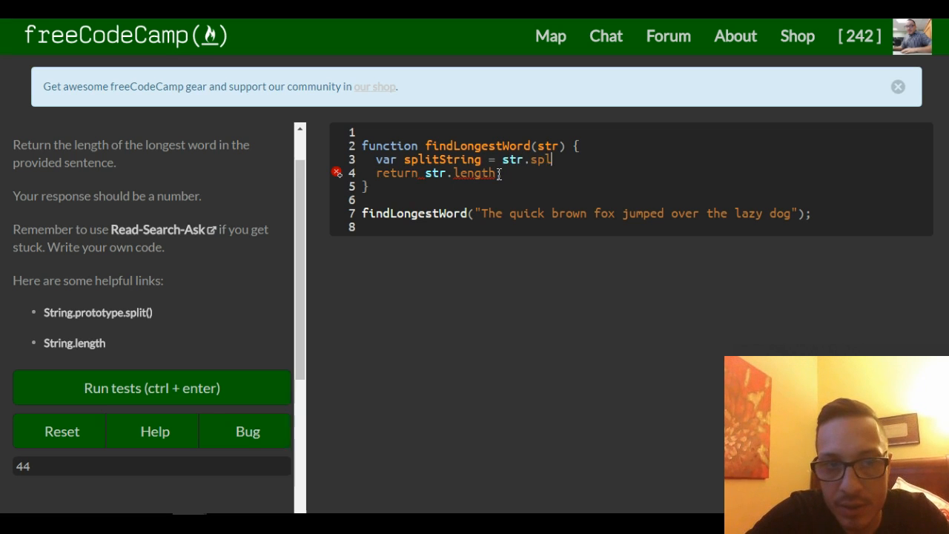
{"action": "type", "text": "lit(\"\")"}
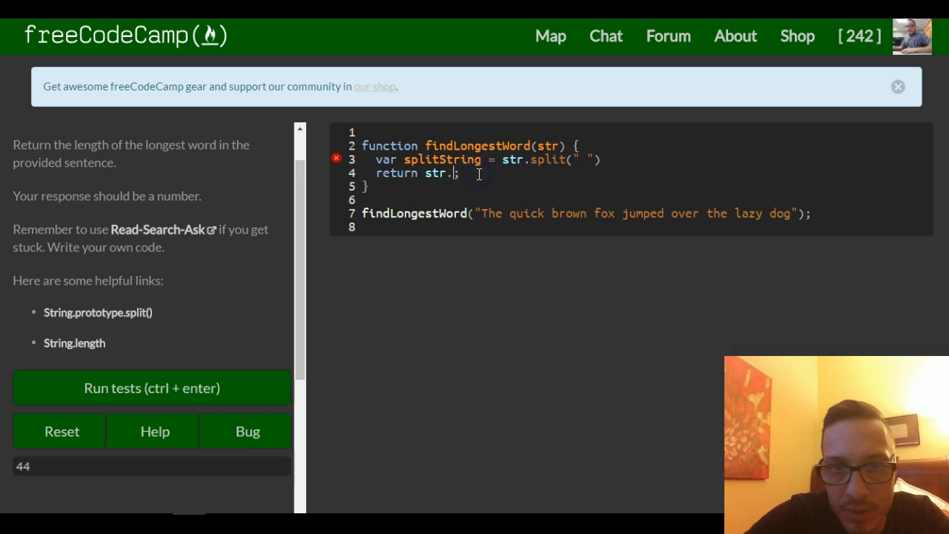
{"action": "type", "text": "splitString"}
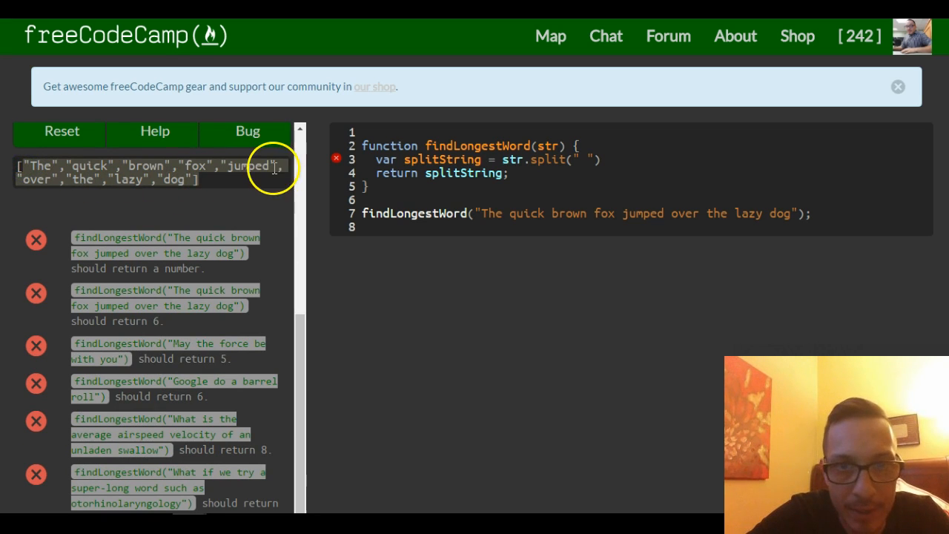
{"action": "mouse_move", "coordinate": [507, 267]}
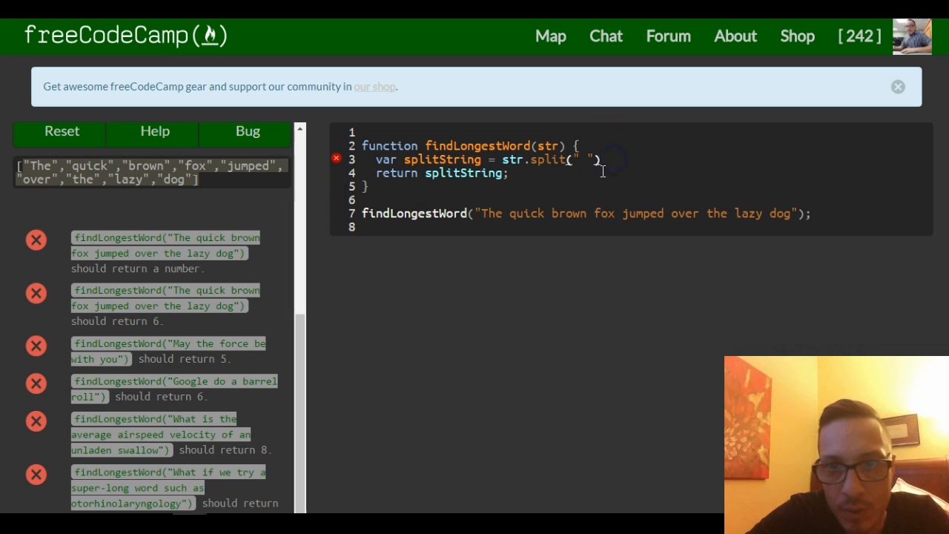
Declare var biggestWord = 0; below the splitString line
{"action": "type", "text": "var"}
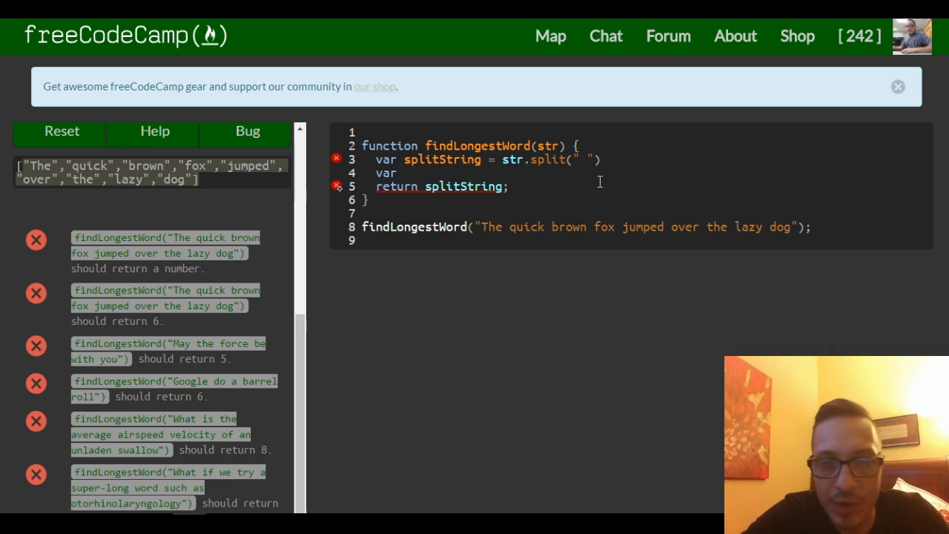
{"action": "type", "text": "biggest"}
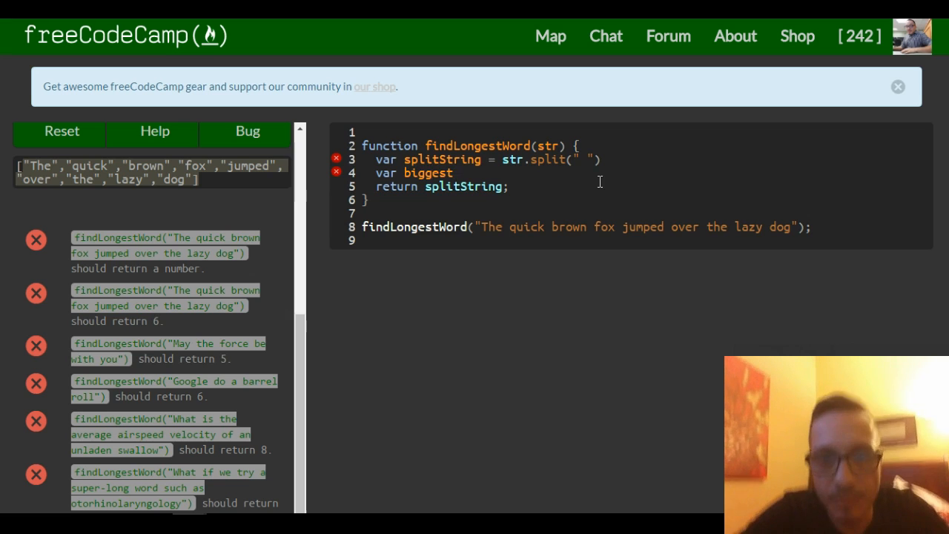
{"action": "type", "text": "Word ="}
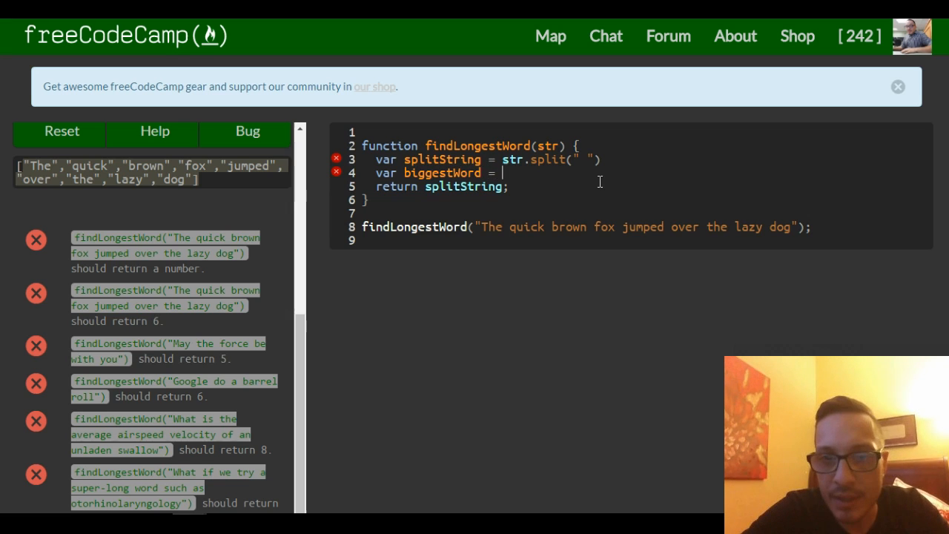
{"action": "type", "text": "0;"}
{"action": "type", "text": "("}
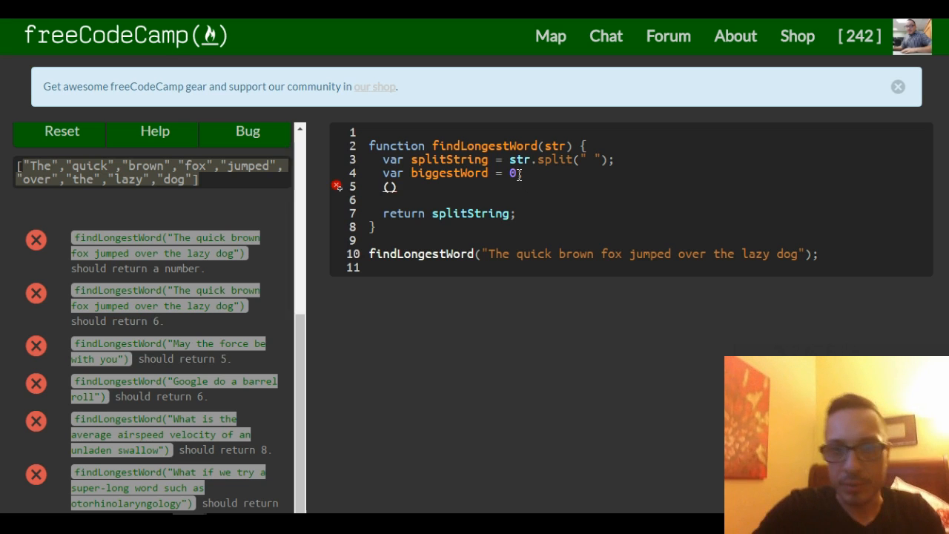
Write for (var i = 0; i < splitString.length; i++) { } with an empty body
{"action": "type", "text": "for"}
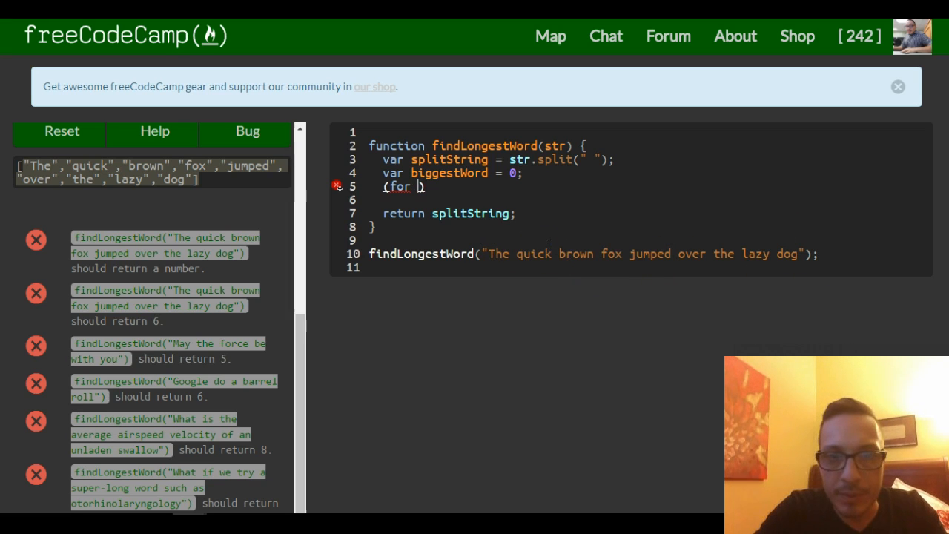
{"action": "key", "text": "Backspace"}
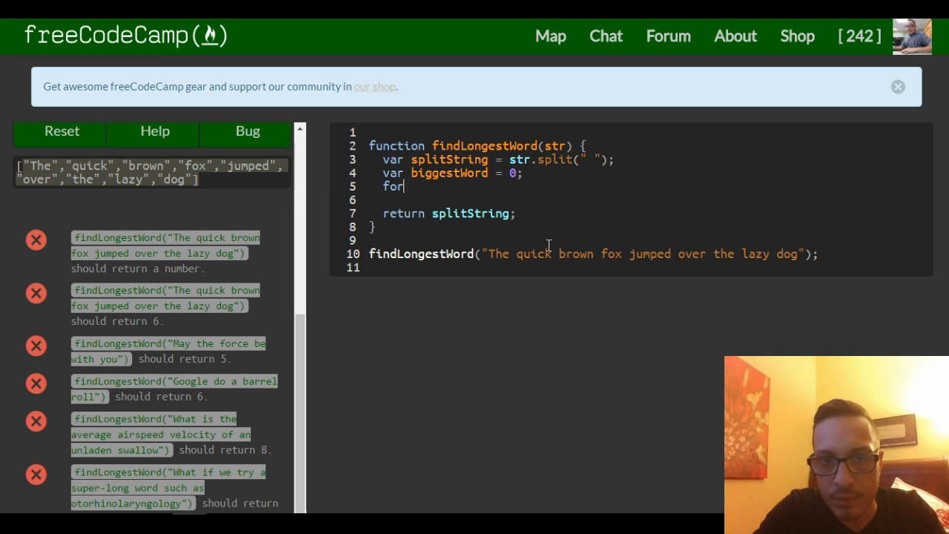
{"action": "type", "text": "(var i)"}
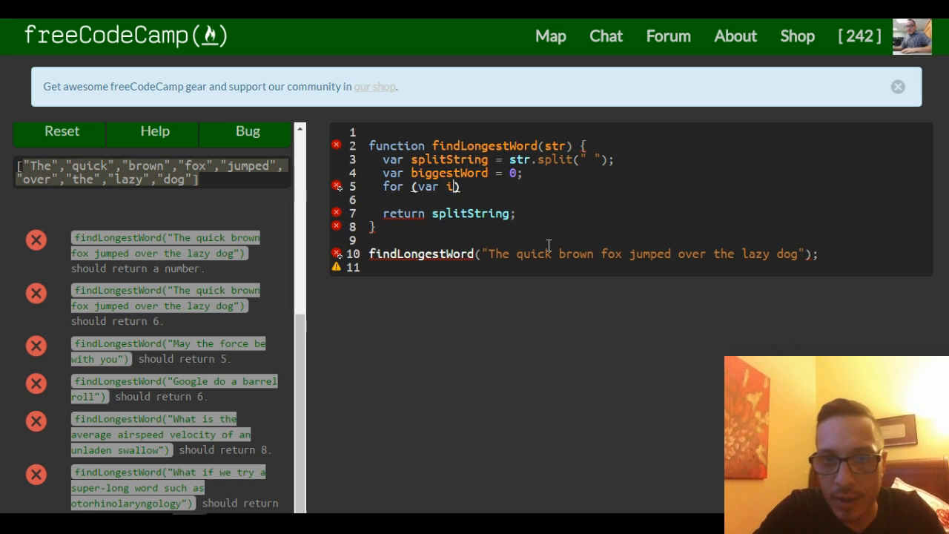
{"action": "type", "text": "= 0;"}
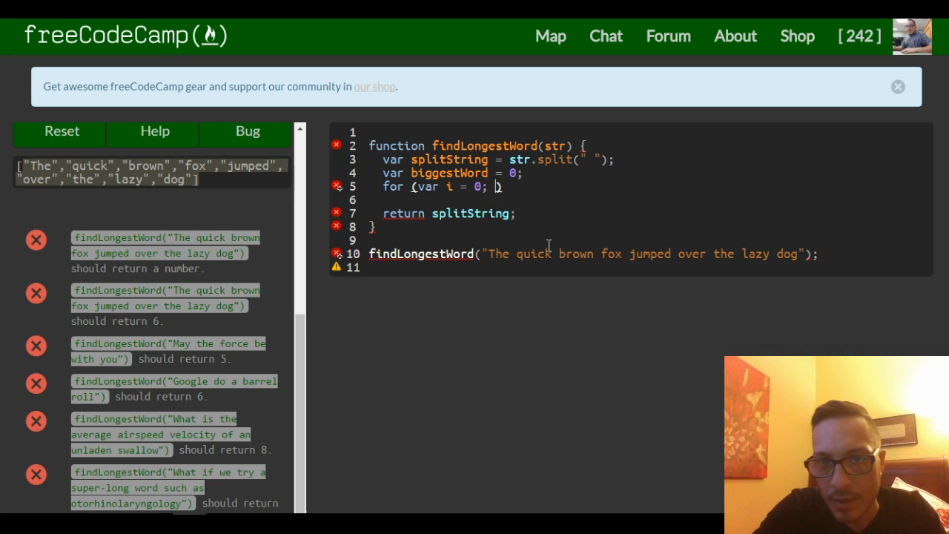
{"action": "type", "text": "i <"}
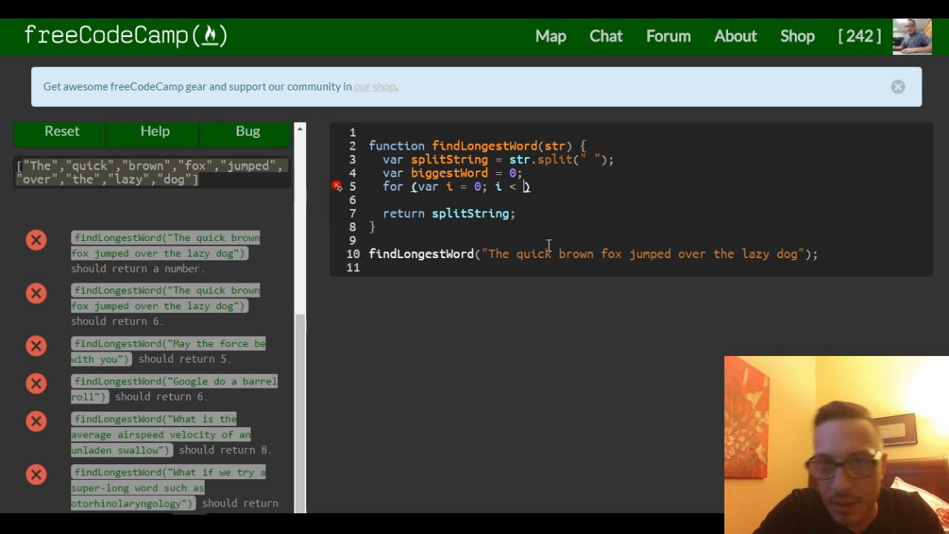
{"action": "type", "text": "splitS"}
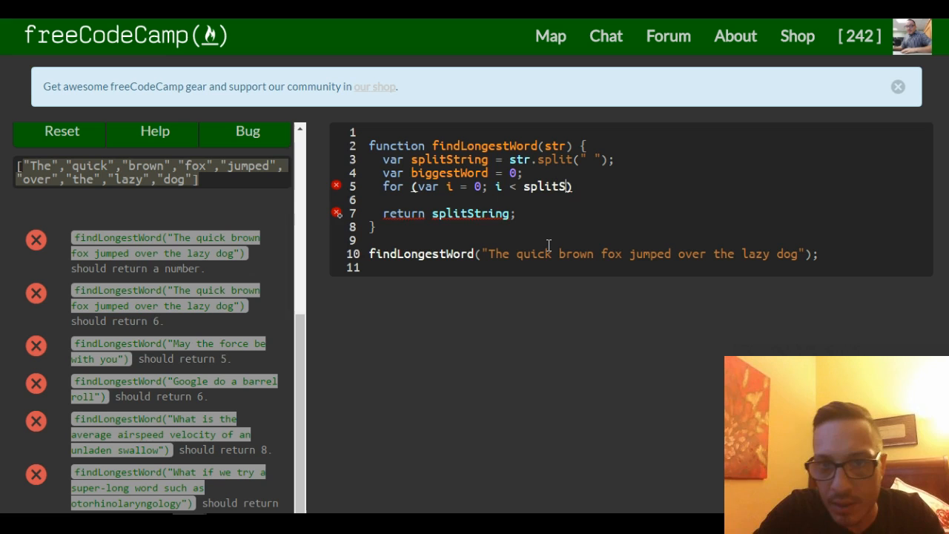
{"action": "type", "text": "tring"}
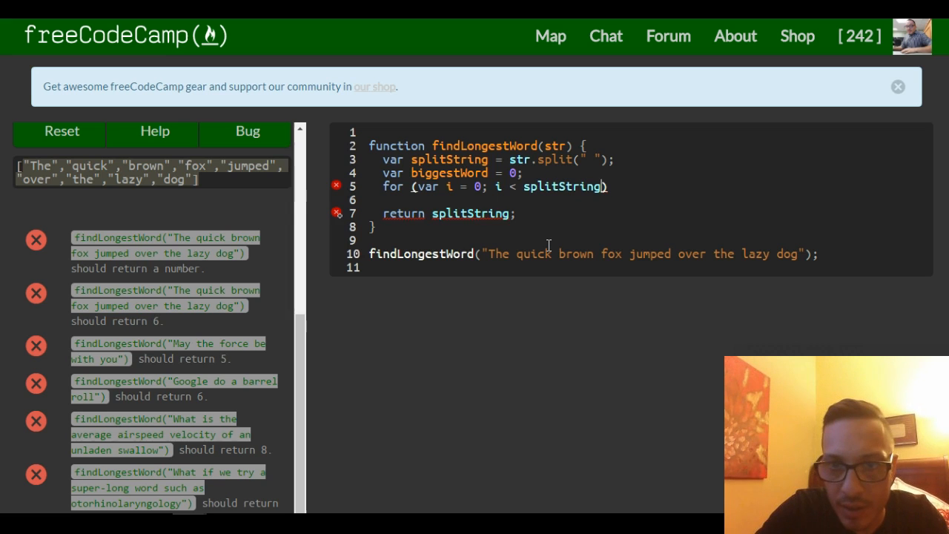
{"action": "type", "text": ".length"}
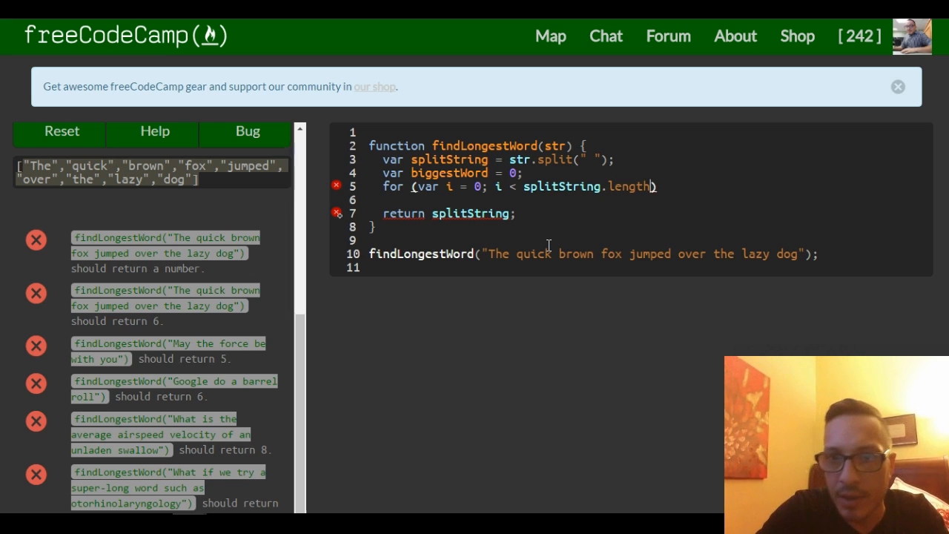
{"action": "type", "text": "; i"}
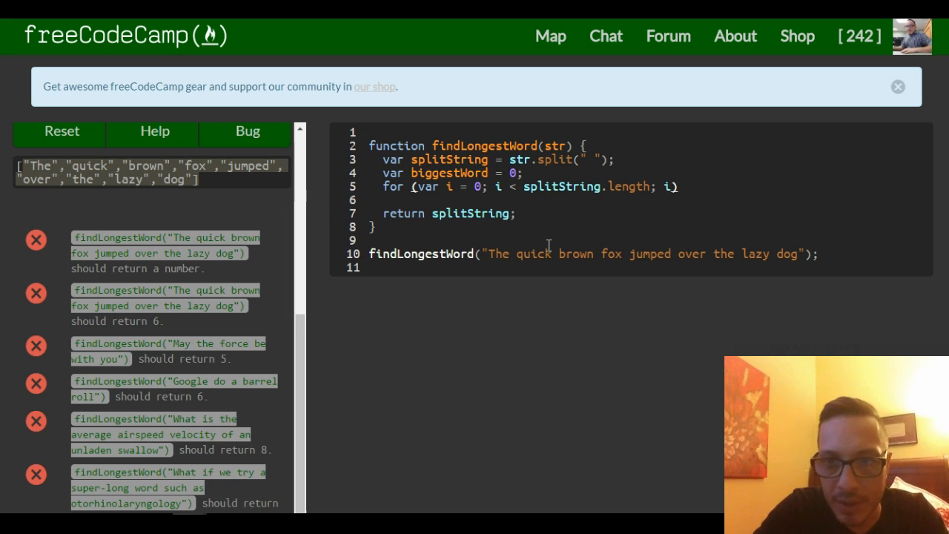
{"action": "type", "text": "++"}
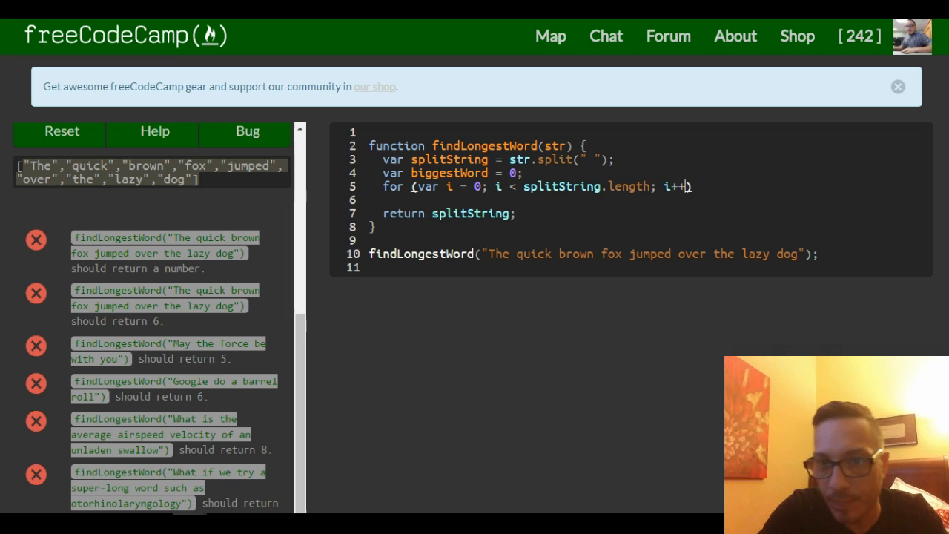
{"action": "type", "text": "{}"}
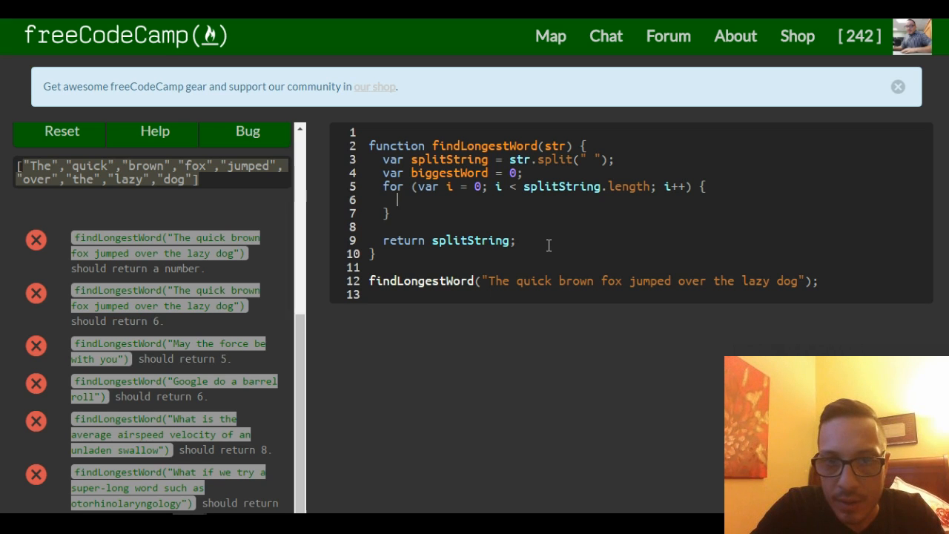
Add the condition if (biggestWord < splitString[i].length) inside the loop
{"action": "type", "text": "if"}
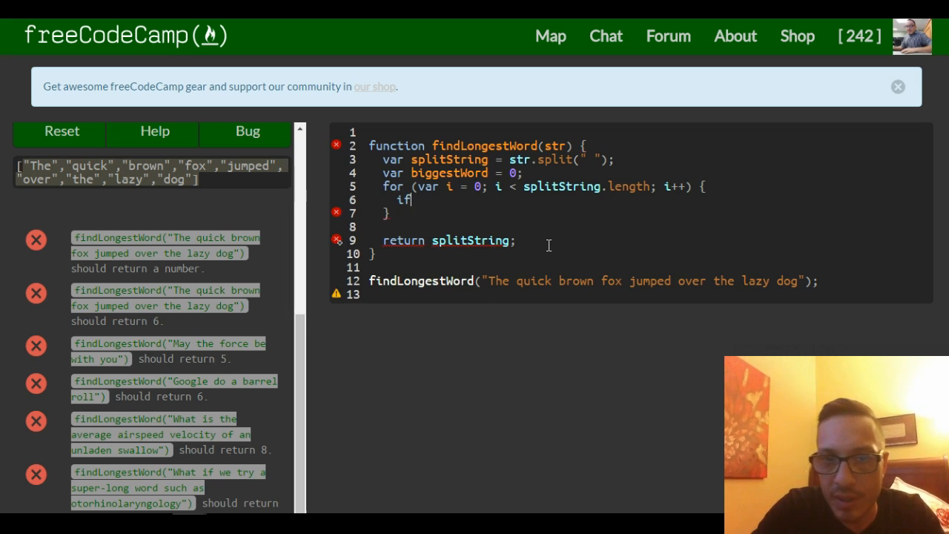
{"action": "type", "text": "()"}
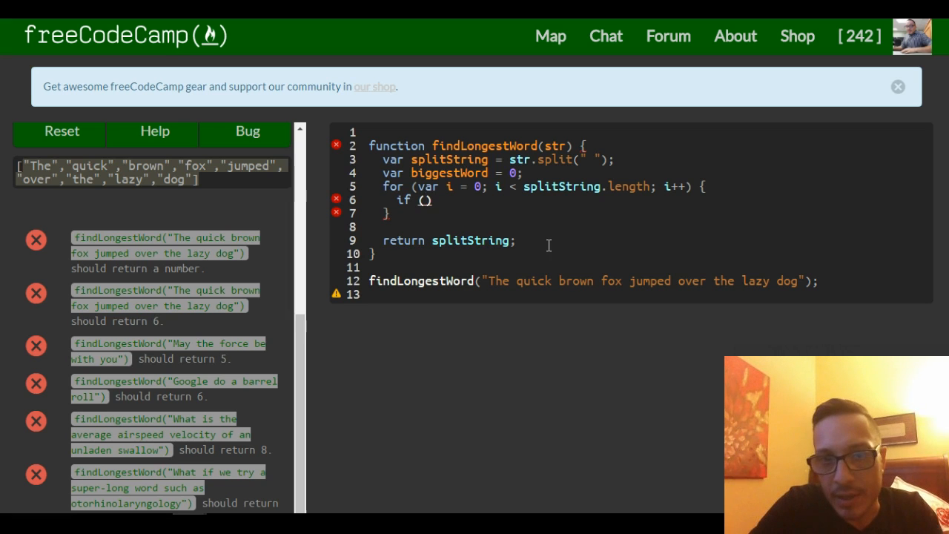
{"action": "type", "text": "biggest"}
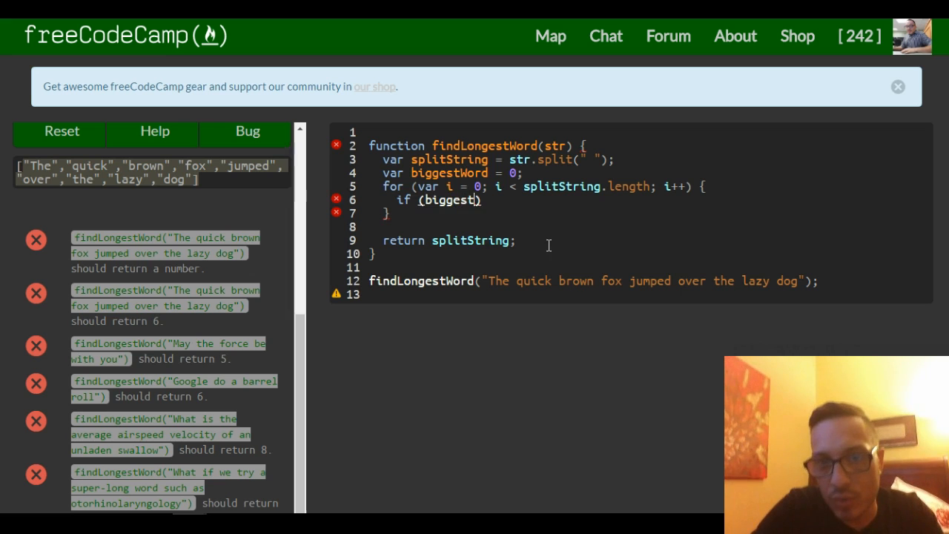
{"action": "type", "text": "Word <"}
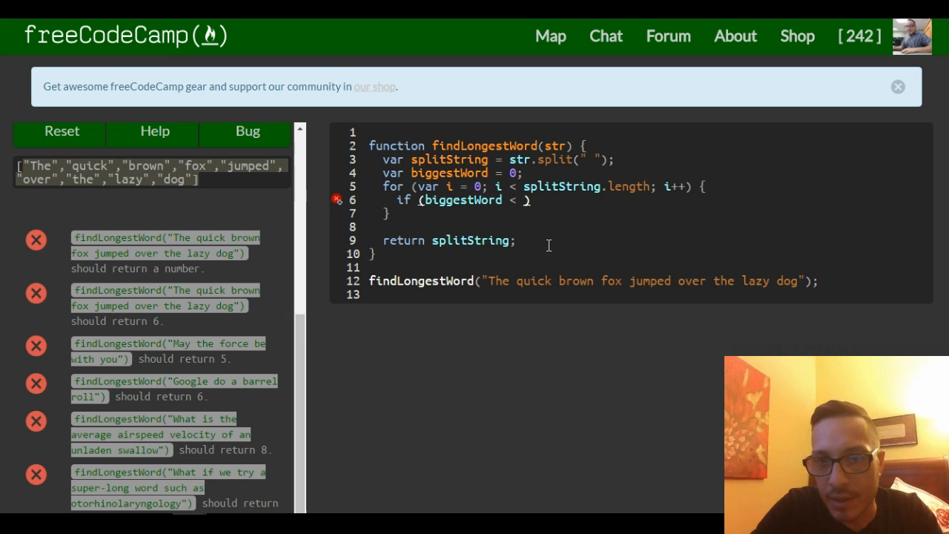
{"action": "type", "text": "split"}
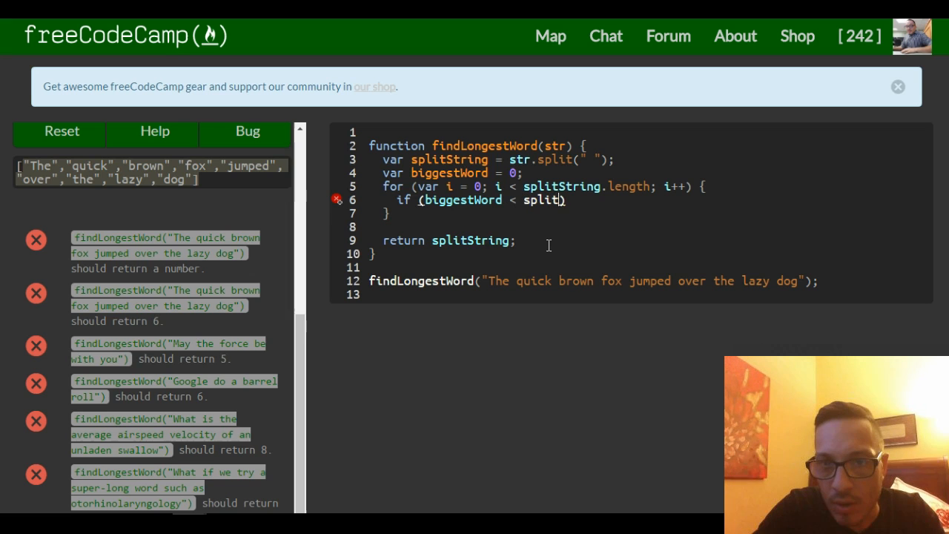
{"action": "type", "text": "String)"}
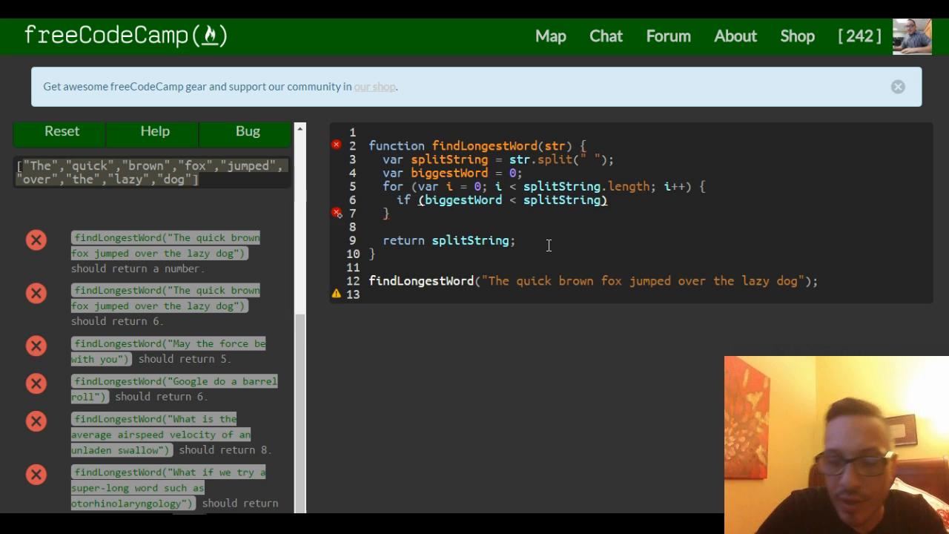
{"action": "type", "text": "[i"}
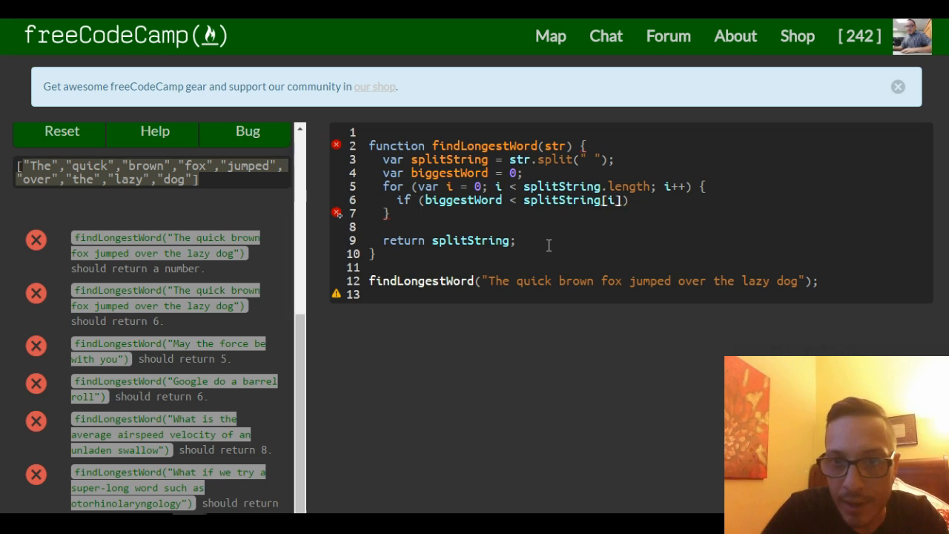
{"action": "type", "text": "."}
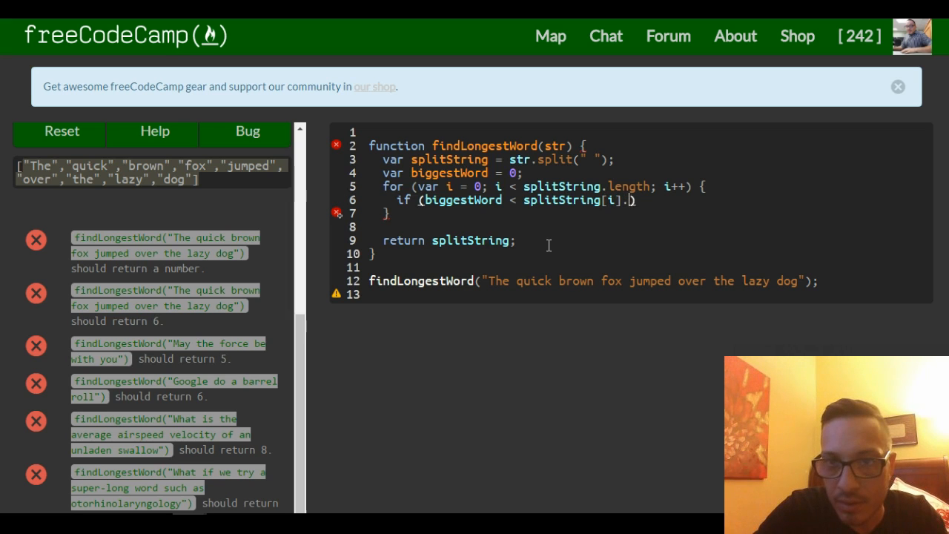
{"action": "type", "text": "length"}
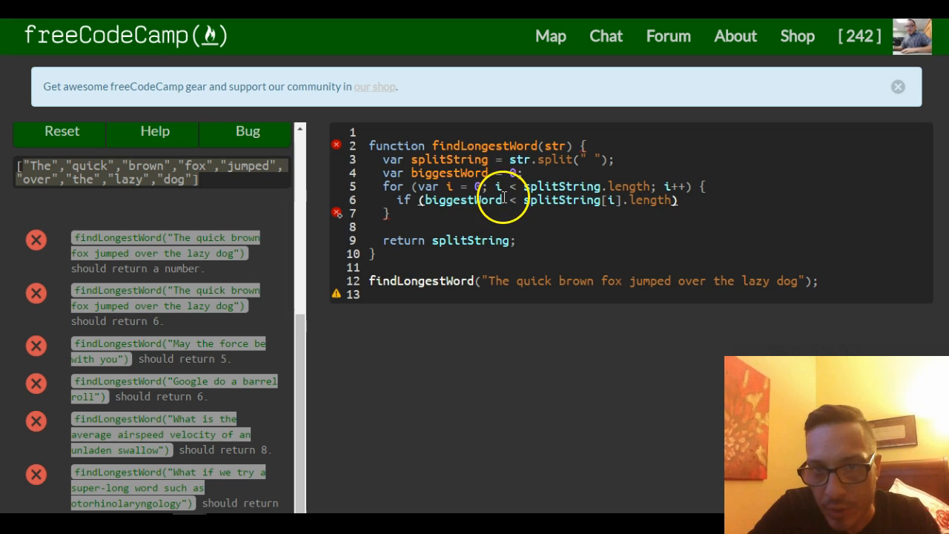
{"action": "mouse_move", "coordinate": [581, 202]}
{"action": "type", "text": " {"}
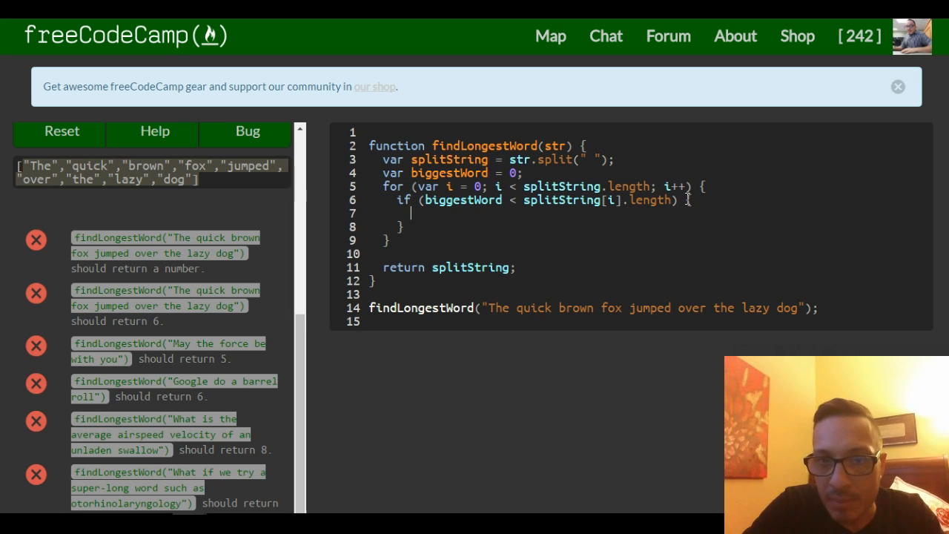
Set biggestWord = splitString[i].length; inside the if block
{"action": "type", "text": "bi"}
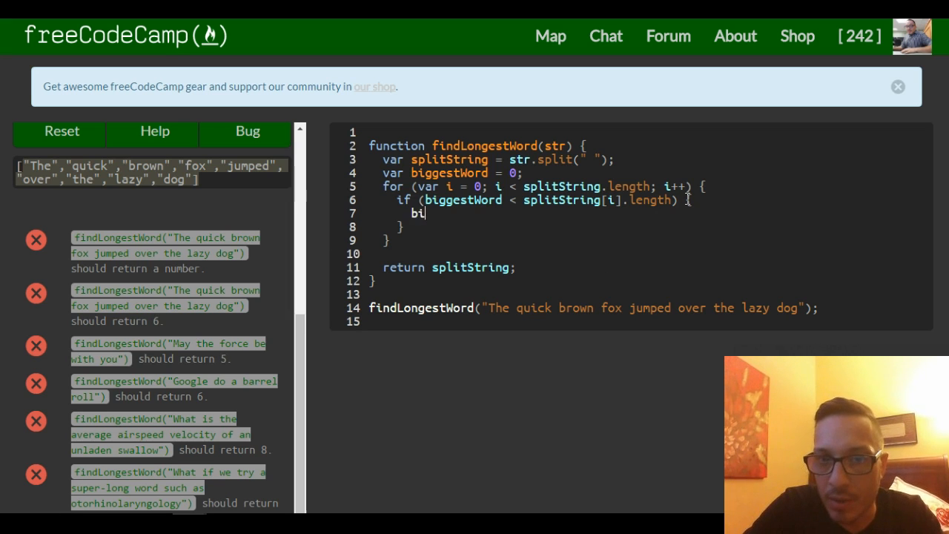
{"action": "type", "text": "ggest"}
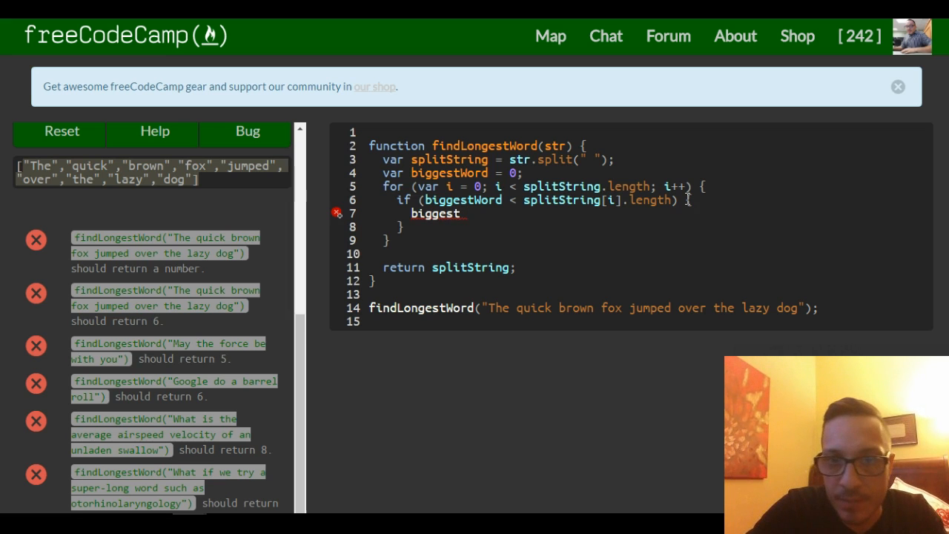
{"action": "type", "text": "Word ="}
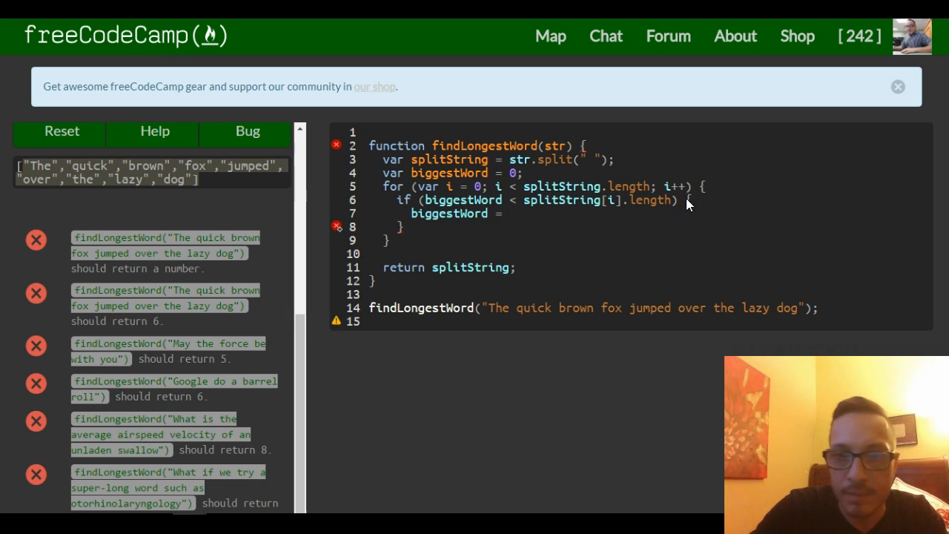
{"action": "type", "text": "split"}
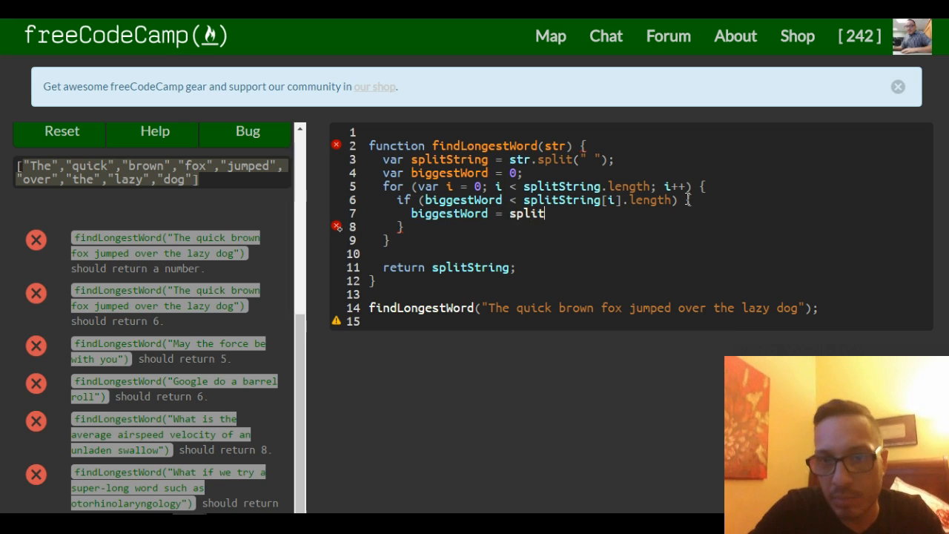
{"action": "type", "text": "String["}
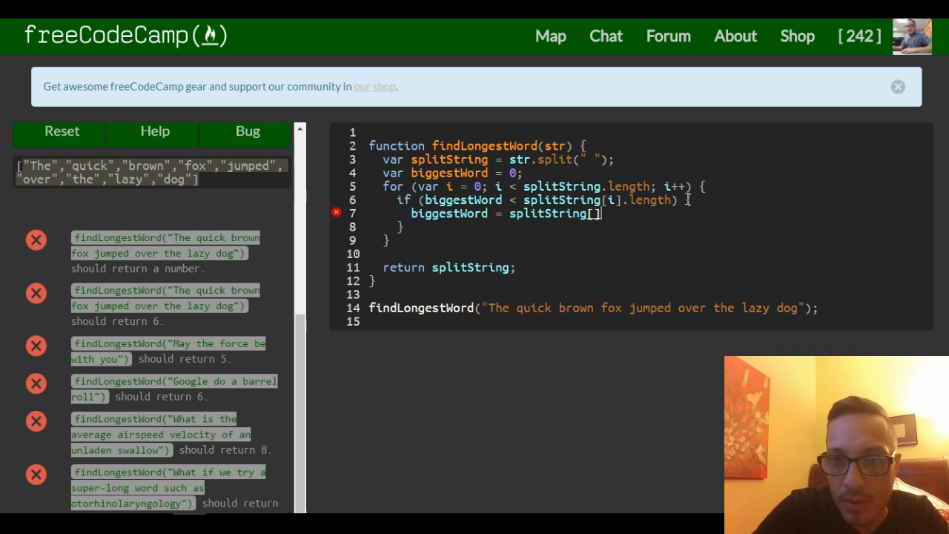
{"action": "type", "text": "i"}
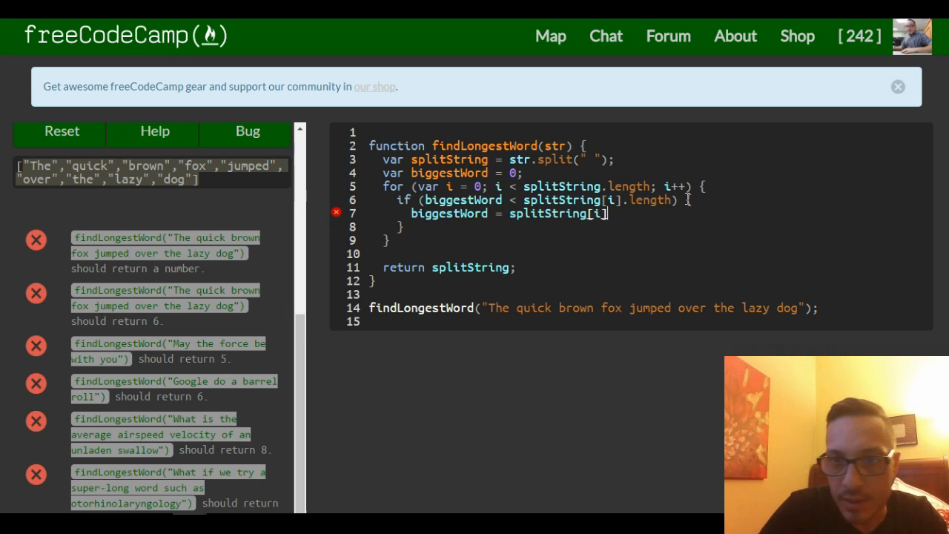
{"action": "type", "text": ".length;"}
{"action": "left_click", "coordinate": [531, 200]}
{"action": "type", "text": " {"}
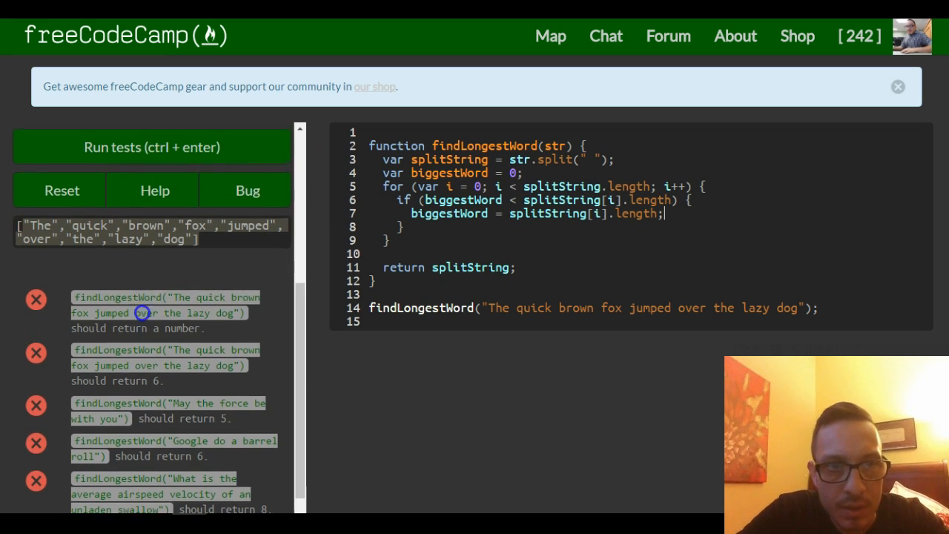
{"action": "scroll", "scroll_direction": "down", "scroll_amount": 3}
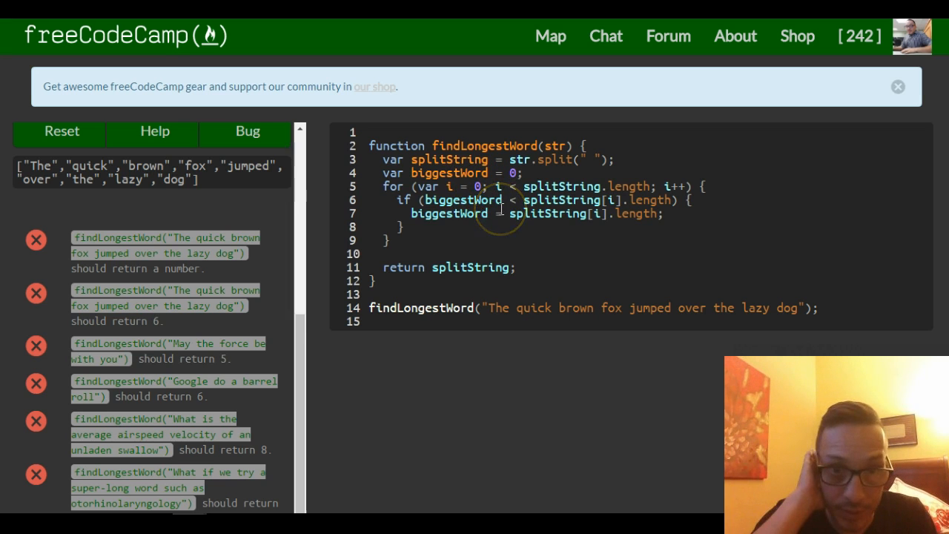
{"action": "mouse_move", "coordinate": [635, 118]}
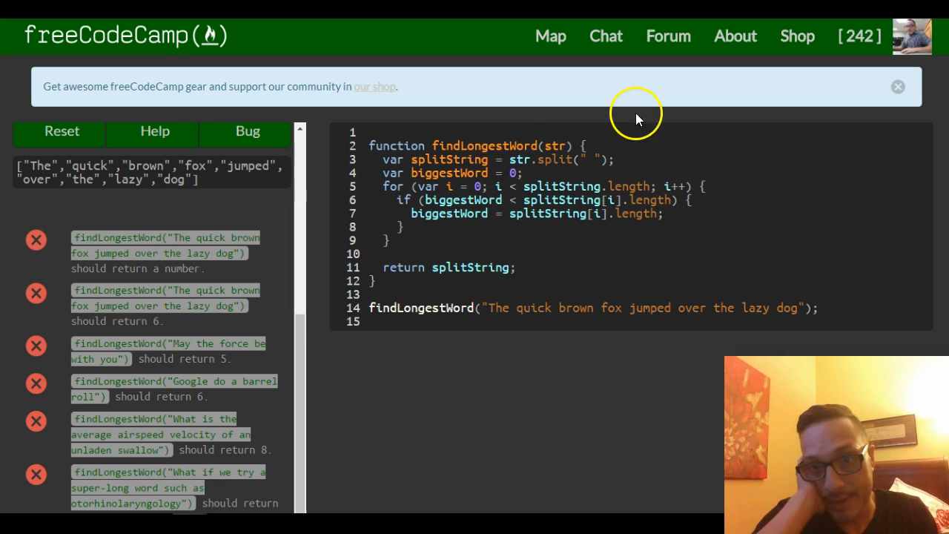
{"action": "mouse_move", "coordinate": [556, 145]}
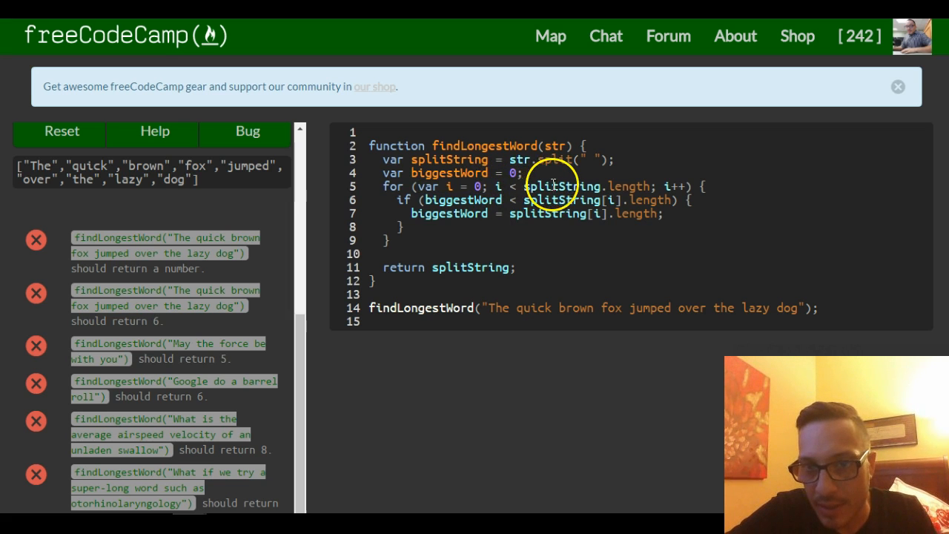
{"action": "mouse_move", "coordinate": [578, 187]}
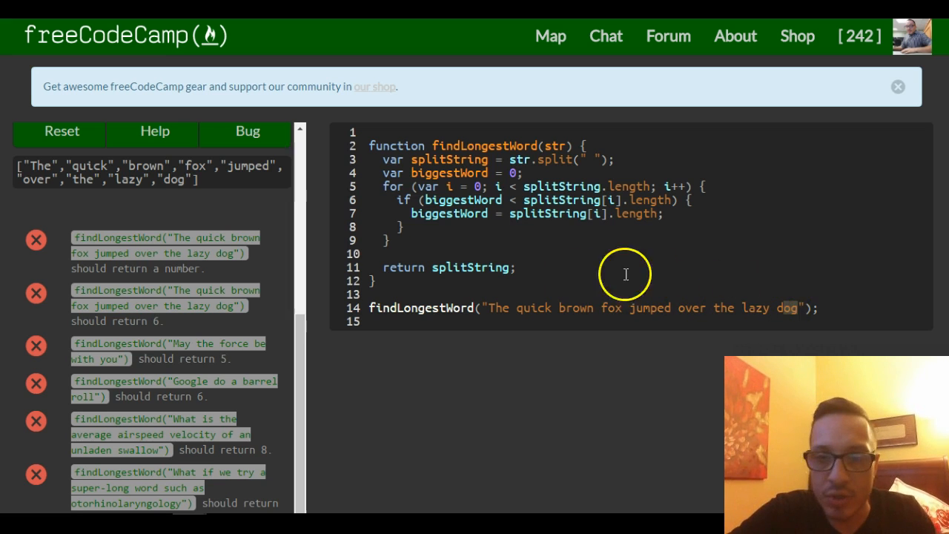
{"action": "mouse_move", "coordinate": [514, 287]}
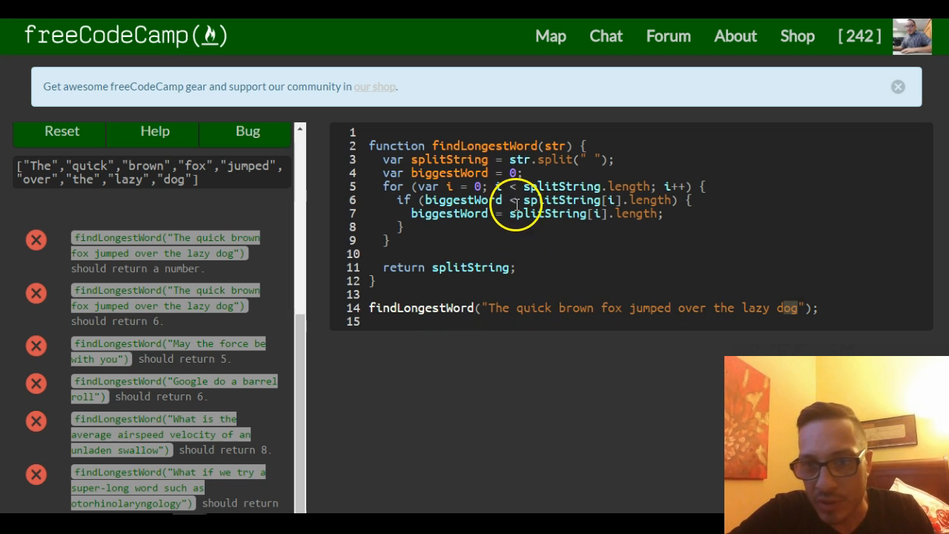
{"action": "mouse_move", "coordinate": [252, 215]}
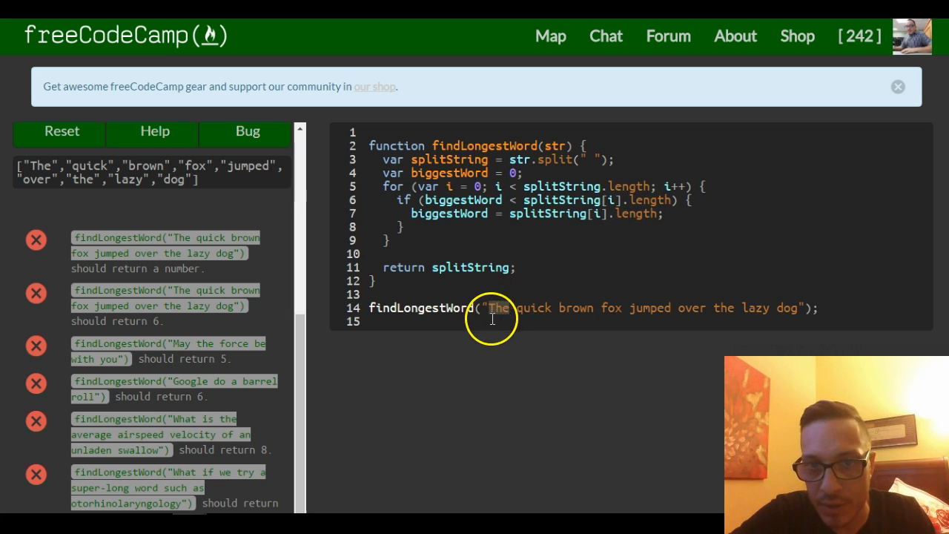
{"action": "mouse_move", "coordinate": [461, 200]}
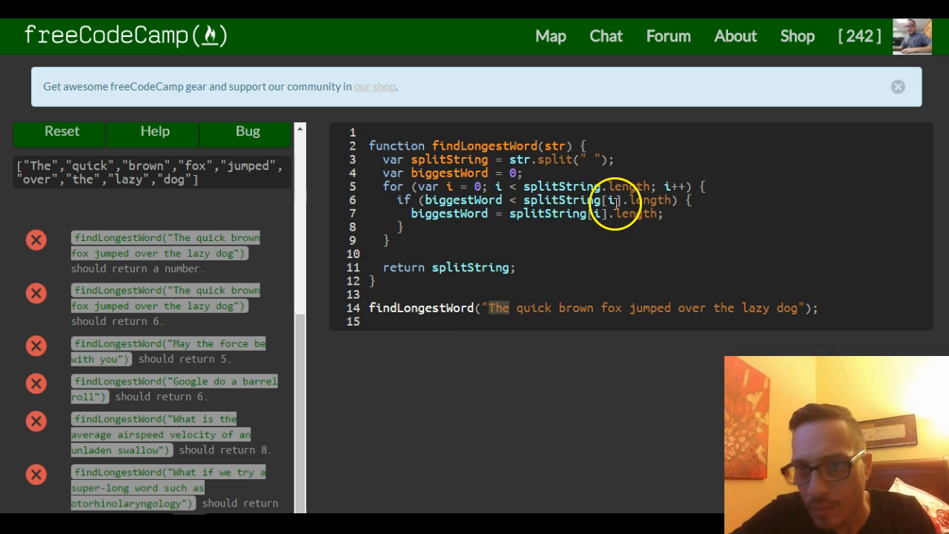
{"action": "mouse_move", "coordinate": [718, 206]}
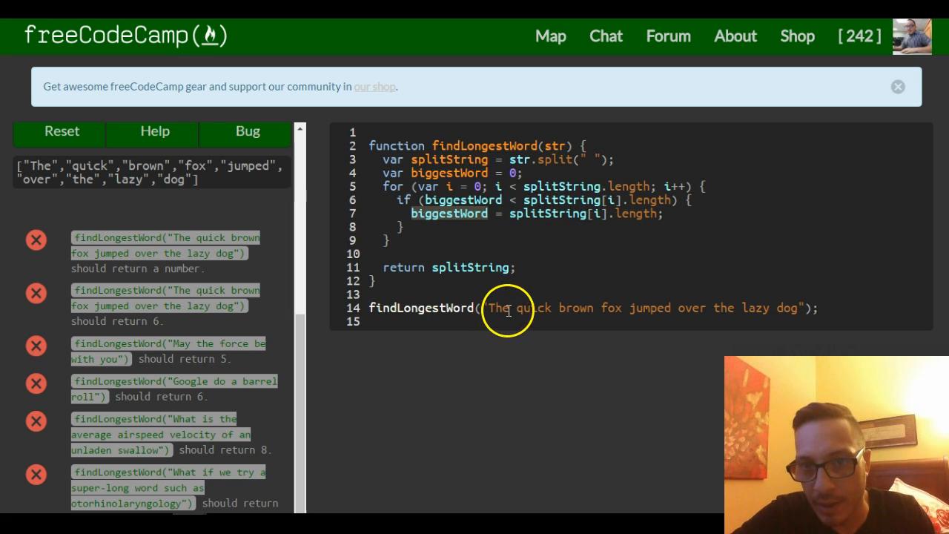
{"action": "mouse_move", "coordinate": [450, 213]}
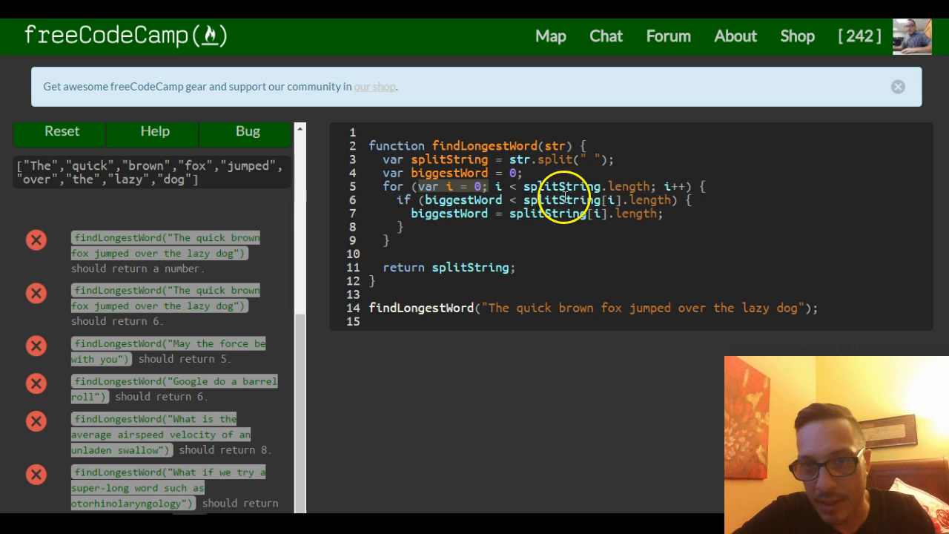
{"action": "mouse_move", "coordinate": [541, 308]}
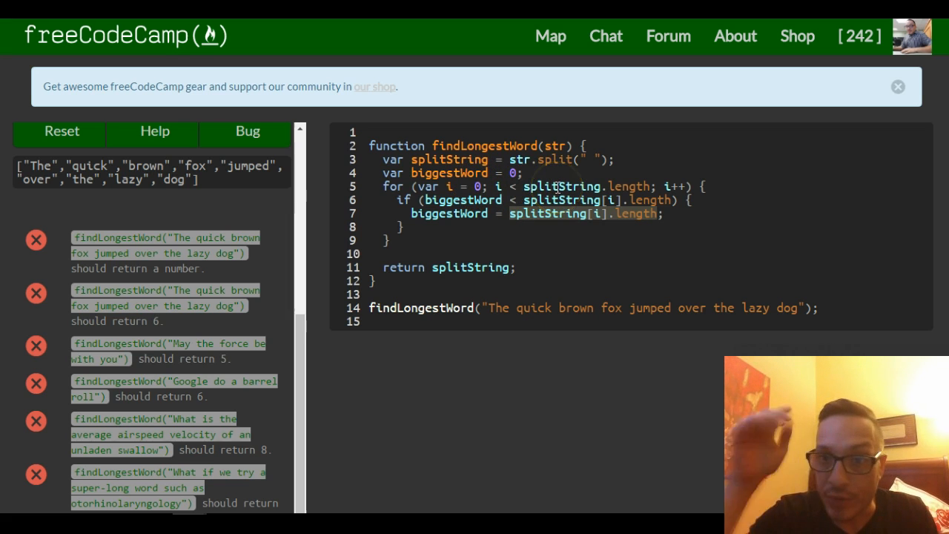
{"action": "mouse_move", "coordinate": [585, 272]}
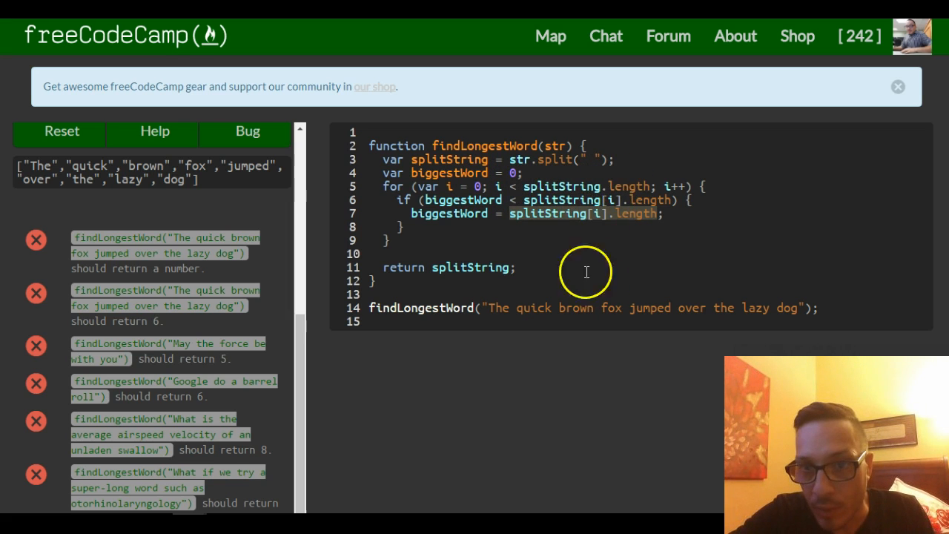
{"action": "mouse_move", "coordinate": [651, 213]}
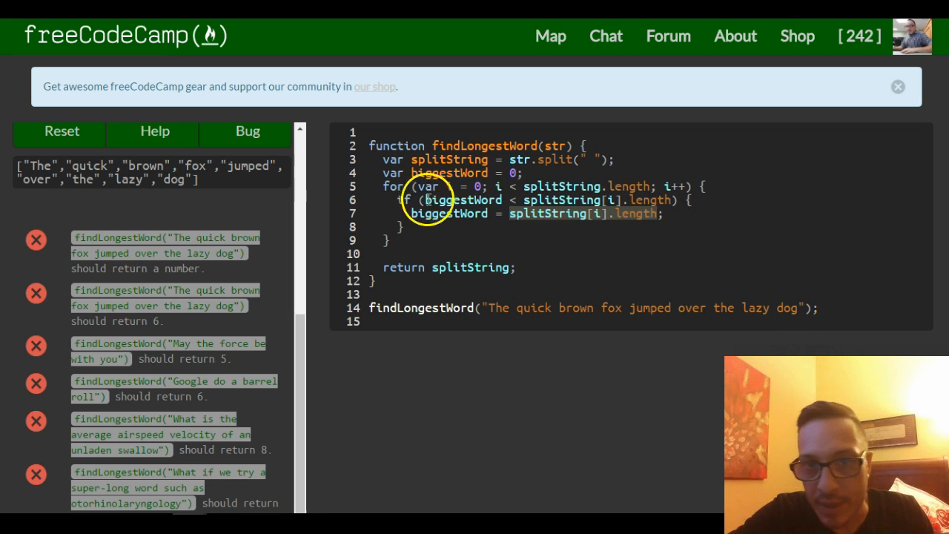
{"action": "mouse_move", "coordinate": [530, 201]}
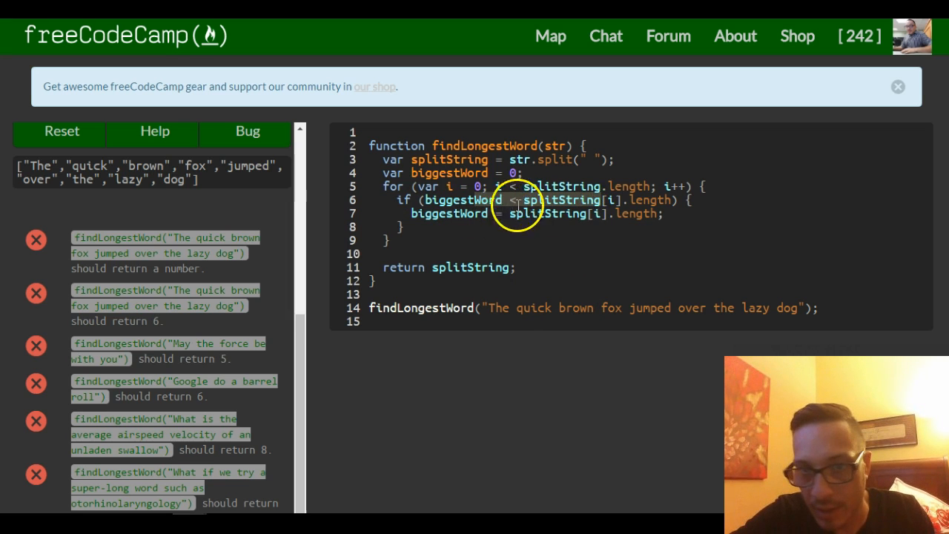
{"action": "mouse_move", "coordinate": [622, 212]}
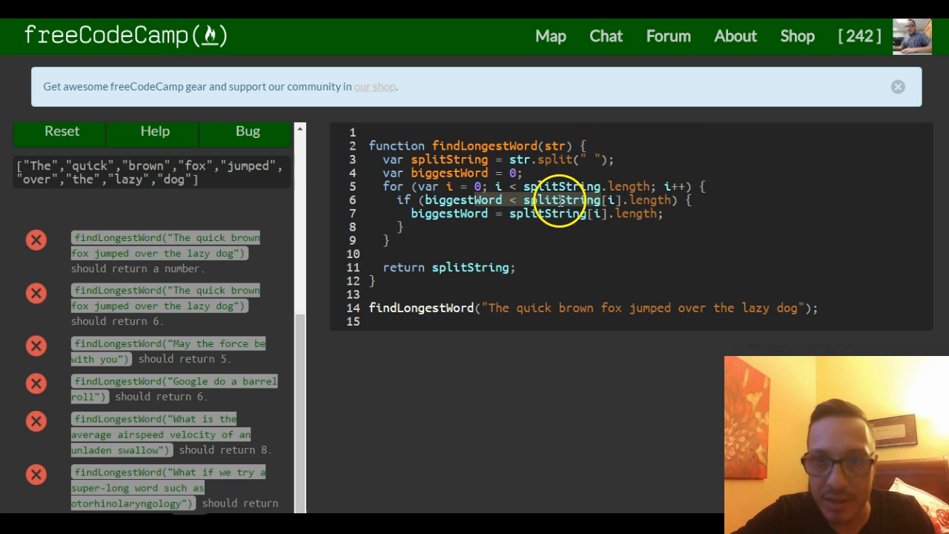
{"action": "mouse_move", "coordinate": [637, 287]}
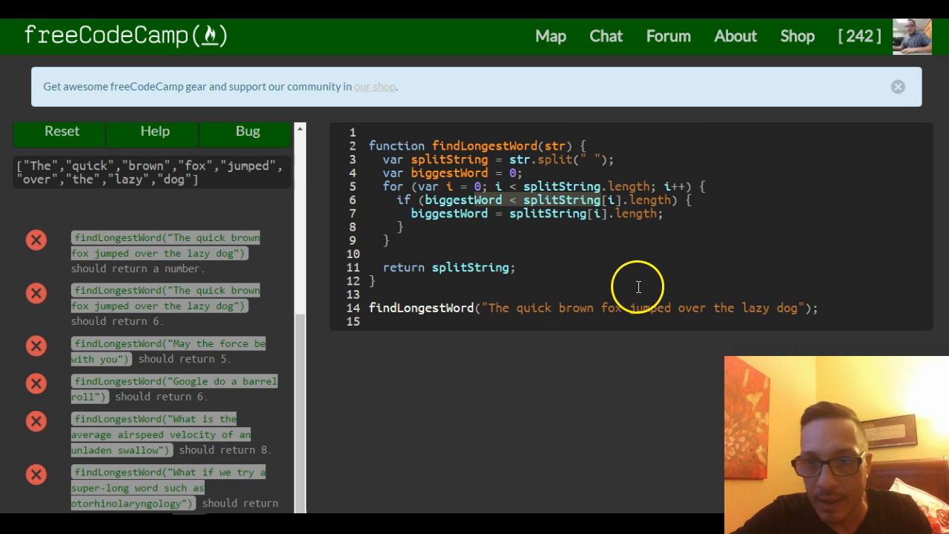
{"action": "double_click", "coordinate": [649, 308]}
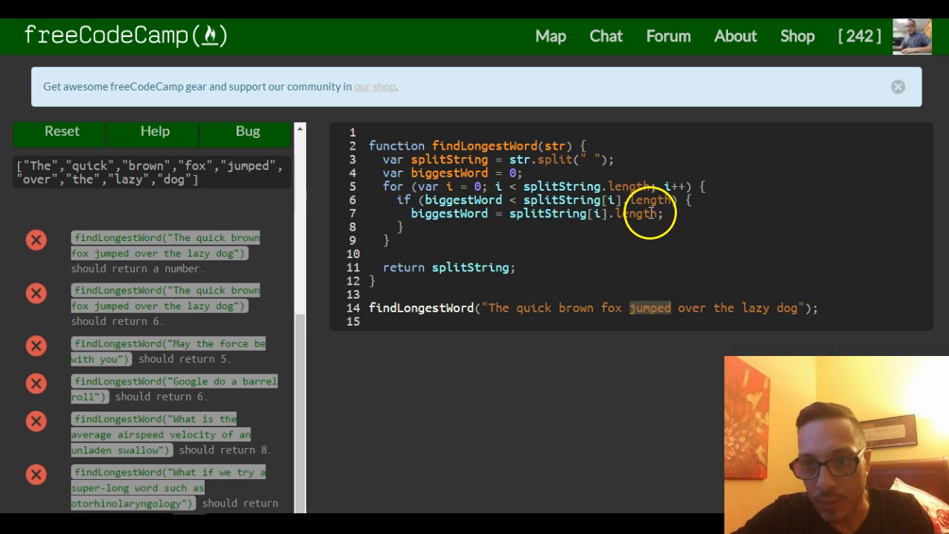
{"action": "mouse_move", "coordinate": [571, 212]}
{"action": "type", "text": "biggestWord"}
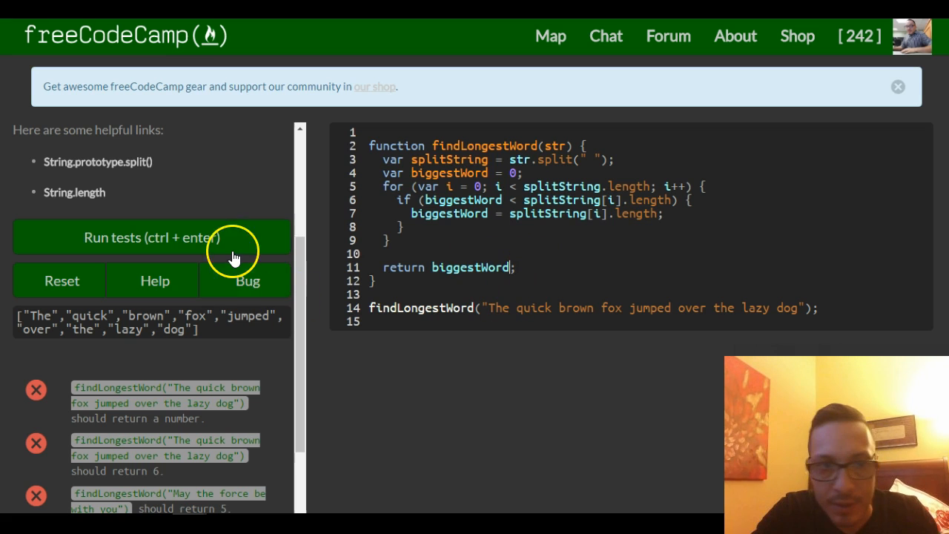
Run the tests with return biggestWord, getting output 6 and all passing
{"action": "left_click", "coordinate": [151, 237]}
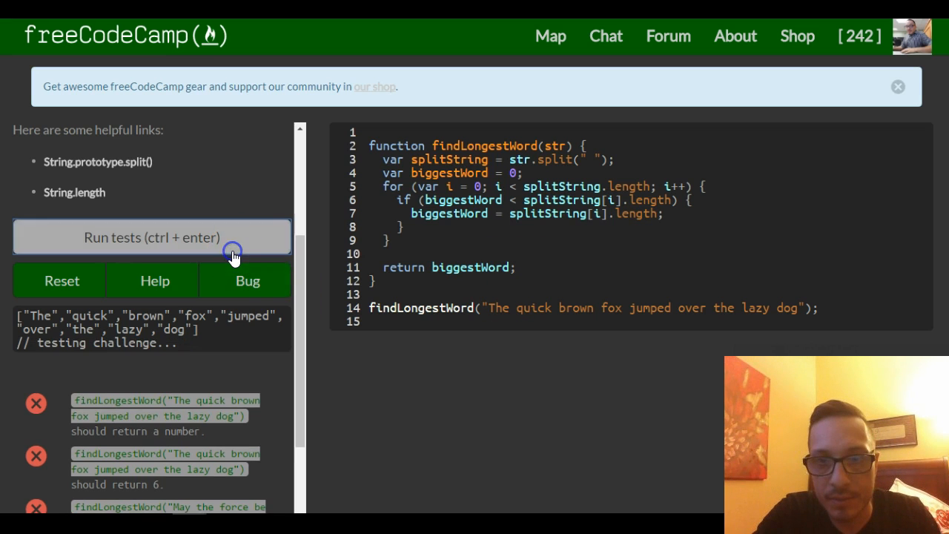
{"action": "left_click", "coordinate": [152, 237]}
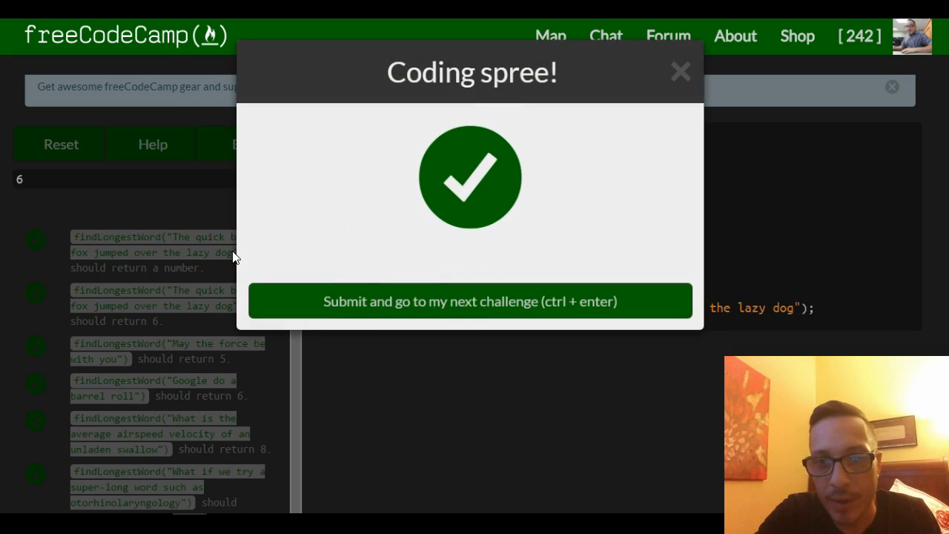